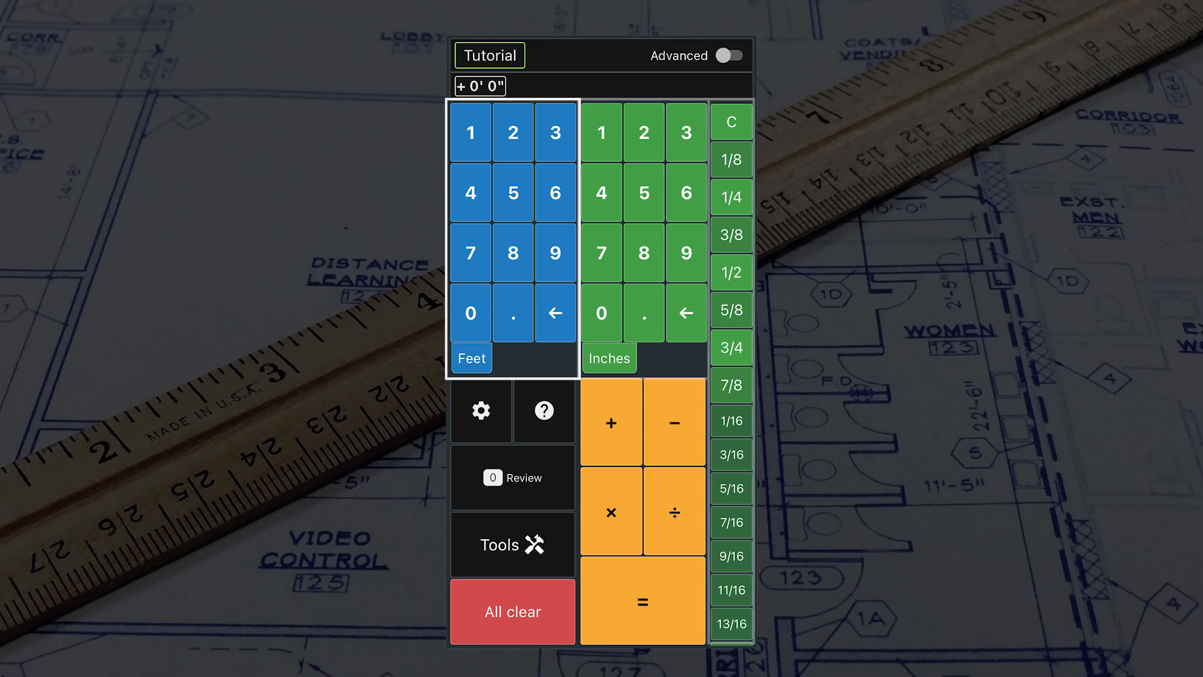
Show the Tools grid with Triangle, Stair Stringers and Concrete, then return to the 0' 0" calculator.
click(609, 358)
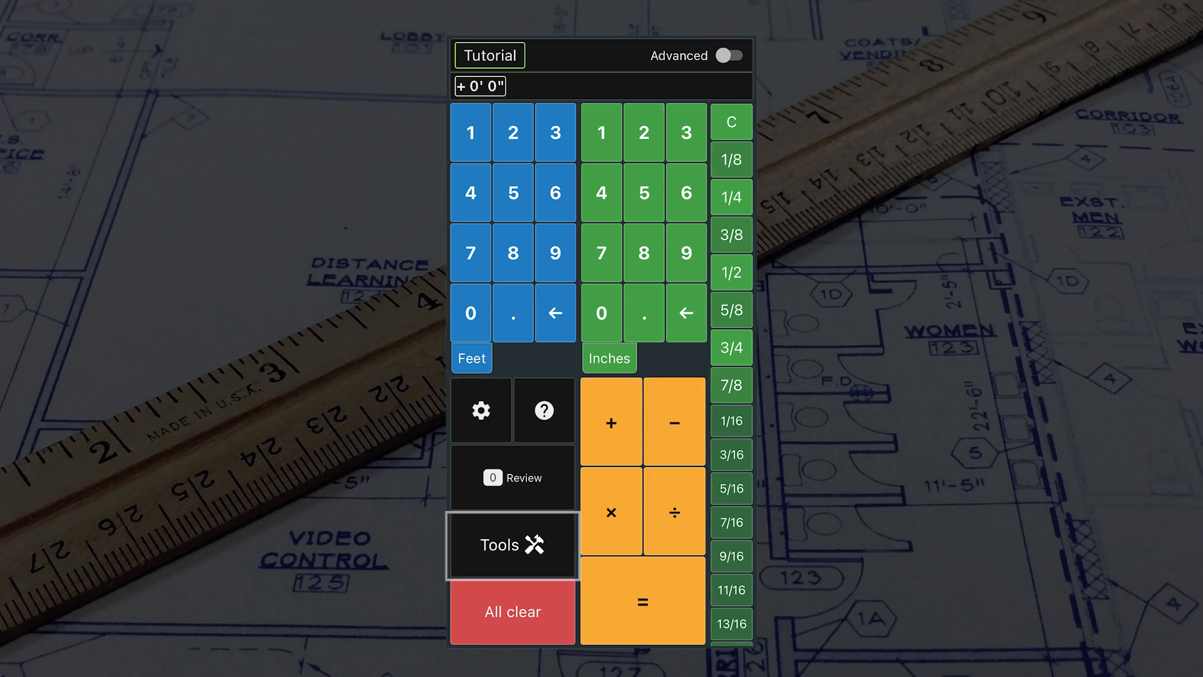
click(511, 545)
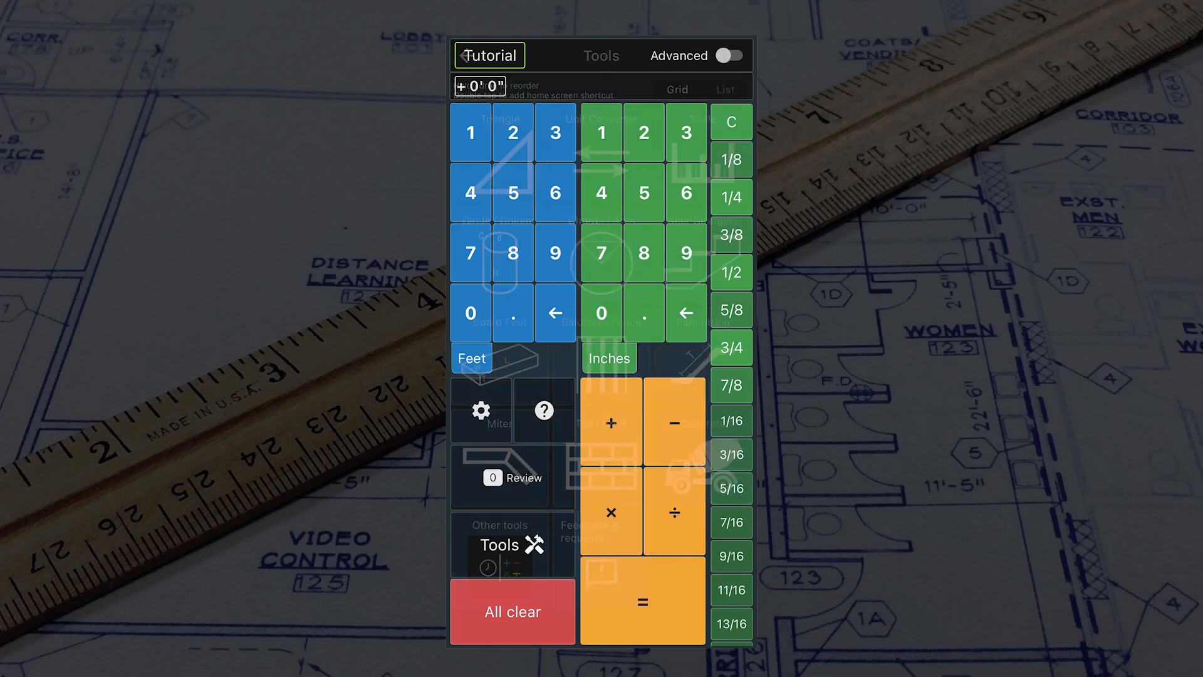
click(601, 55)
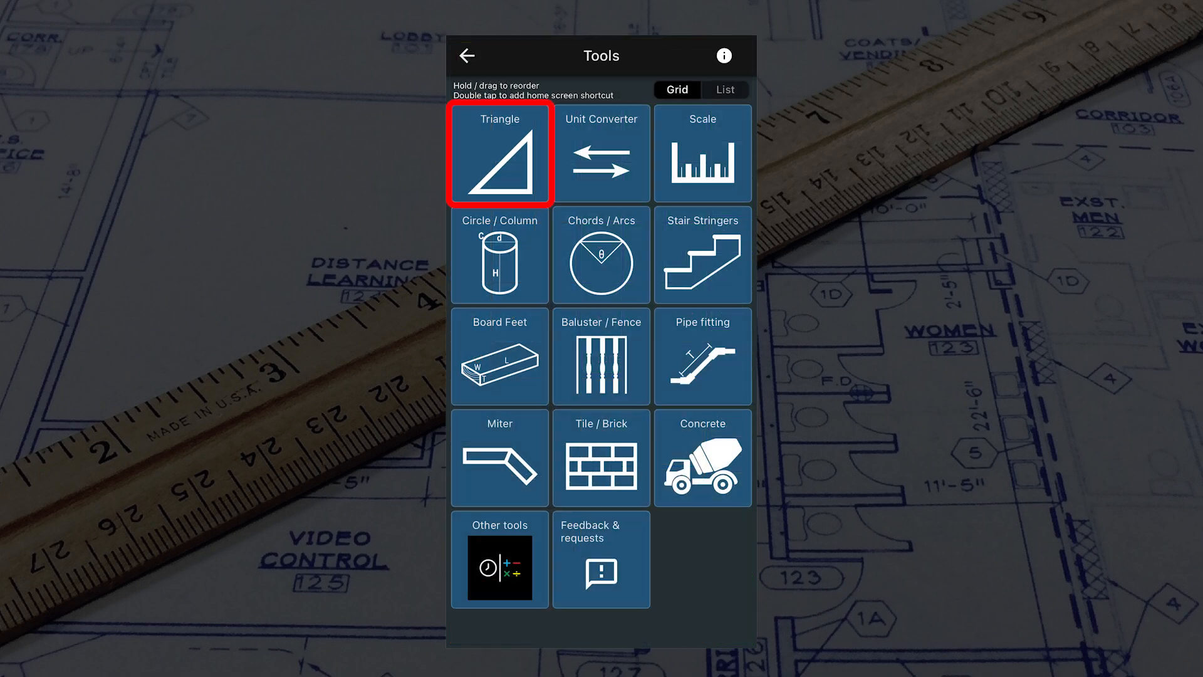
click(700, 255)
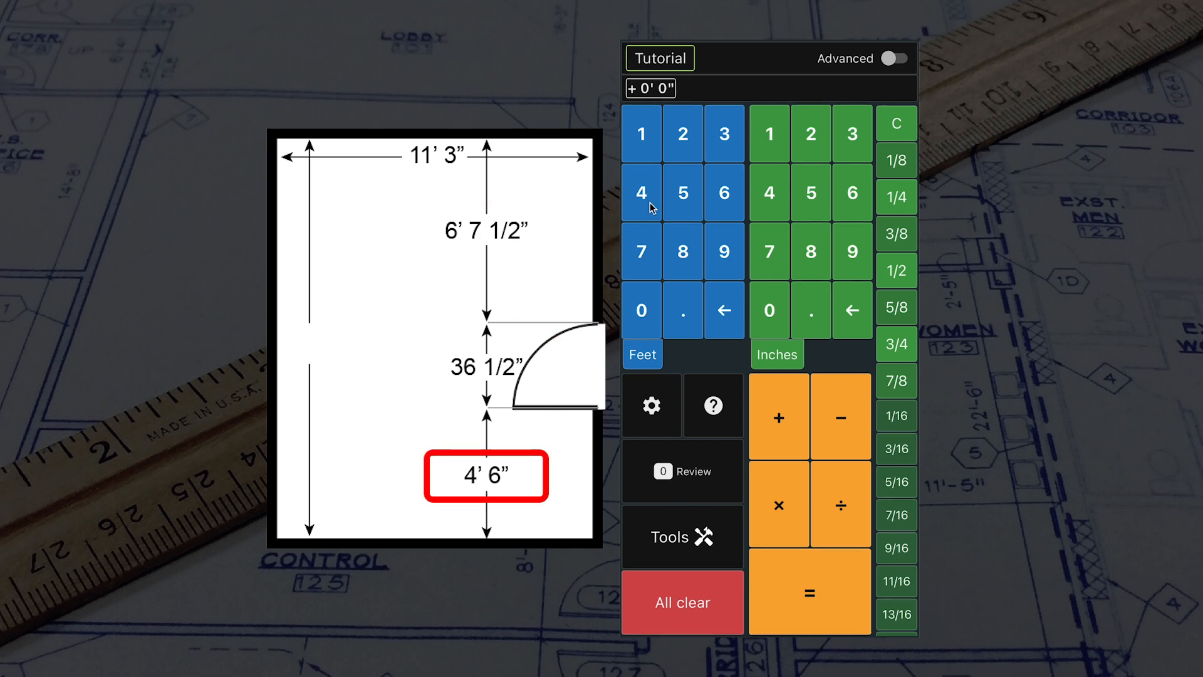
Total 4' 6" + 36 1/2" + 6' 7 1/2" to get 14' 2" (14.17 ft).
click(851, 193)
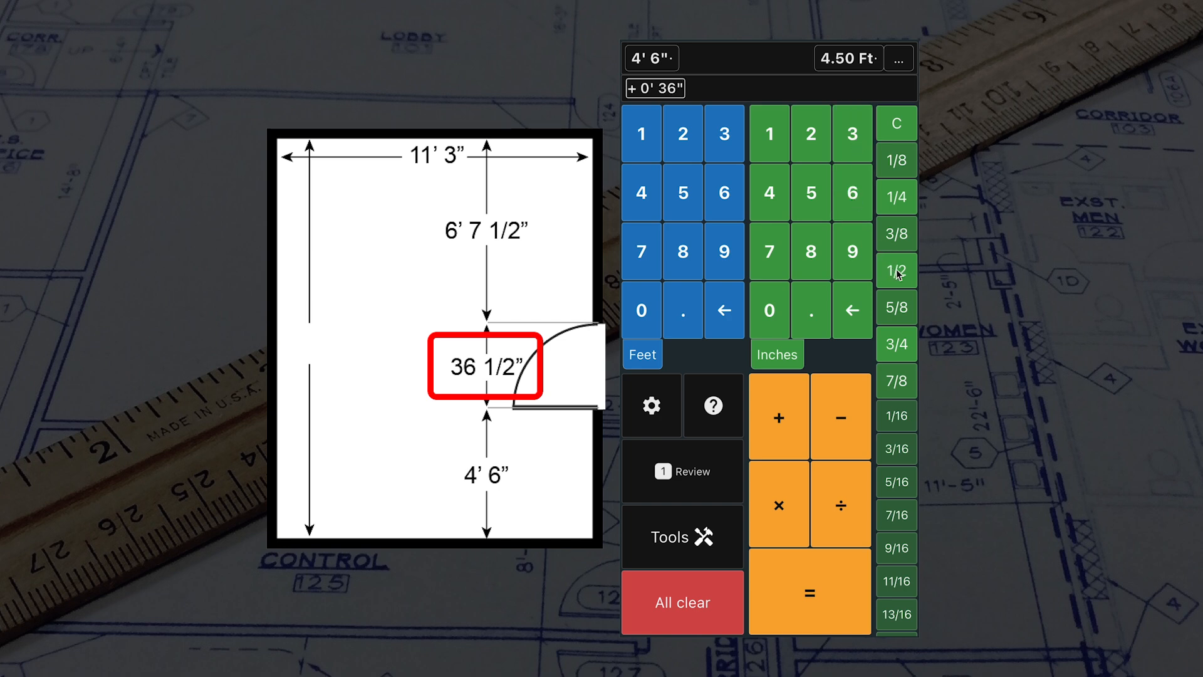
click(778, 418)
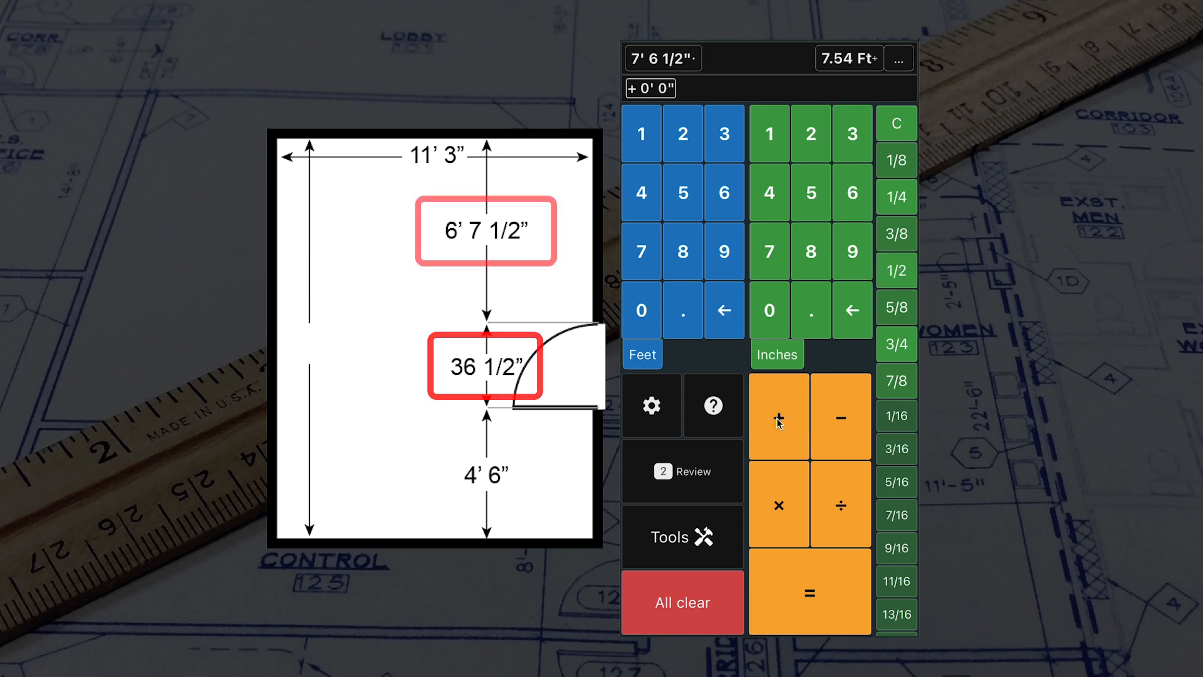
click(769, 252)
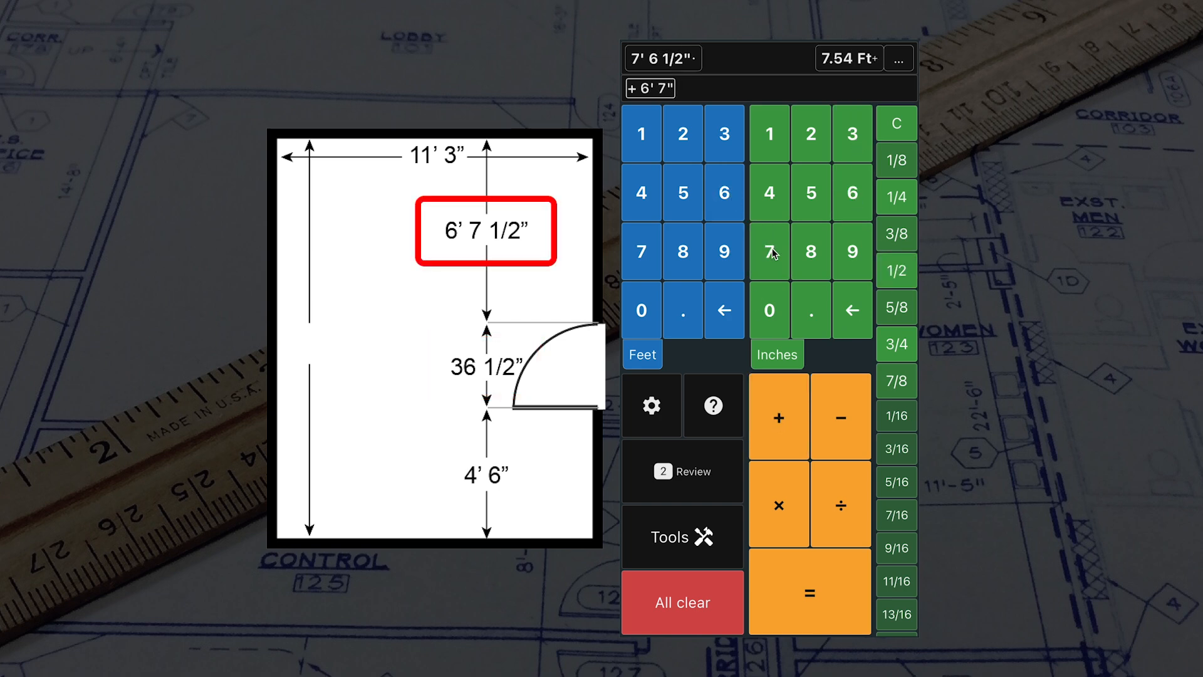
click(895, 270)
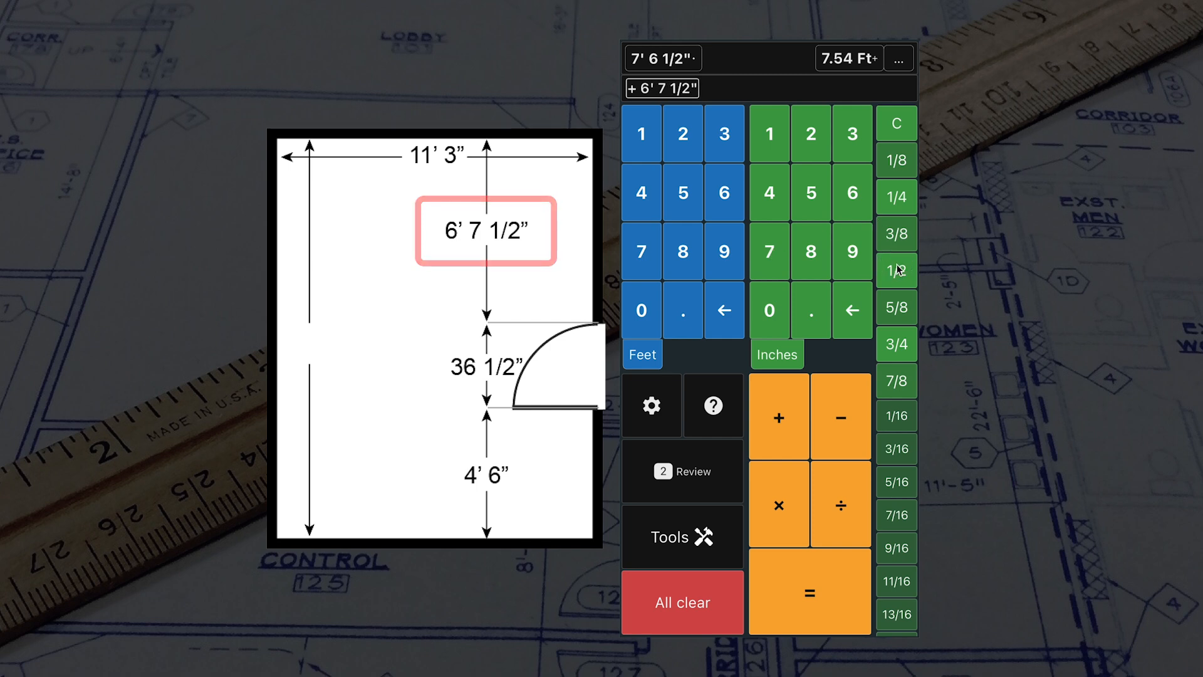
click(809, 592)
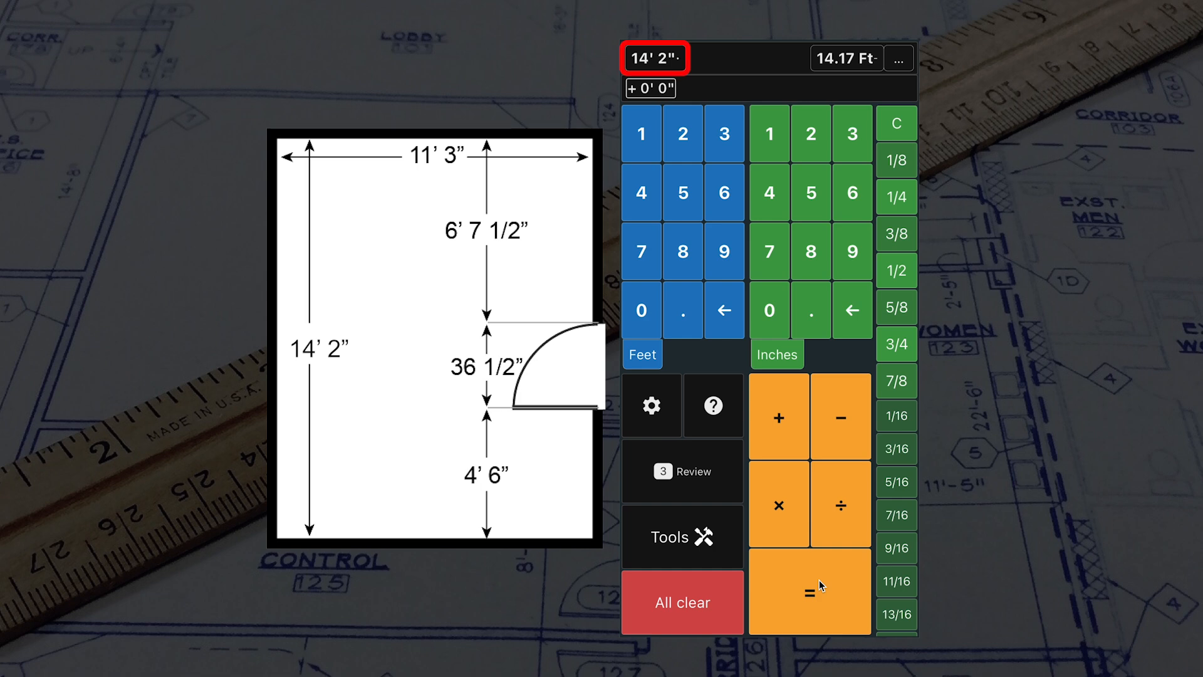
View 14' 2" in other units via Settings, then copy the dimension from Save / Copy Dimension.
click(844, 57)
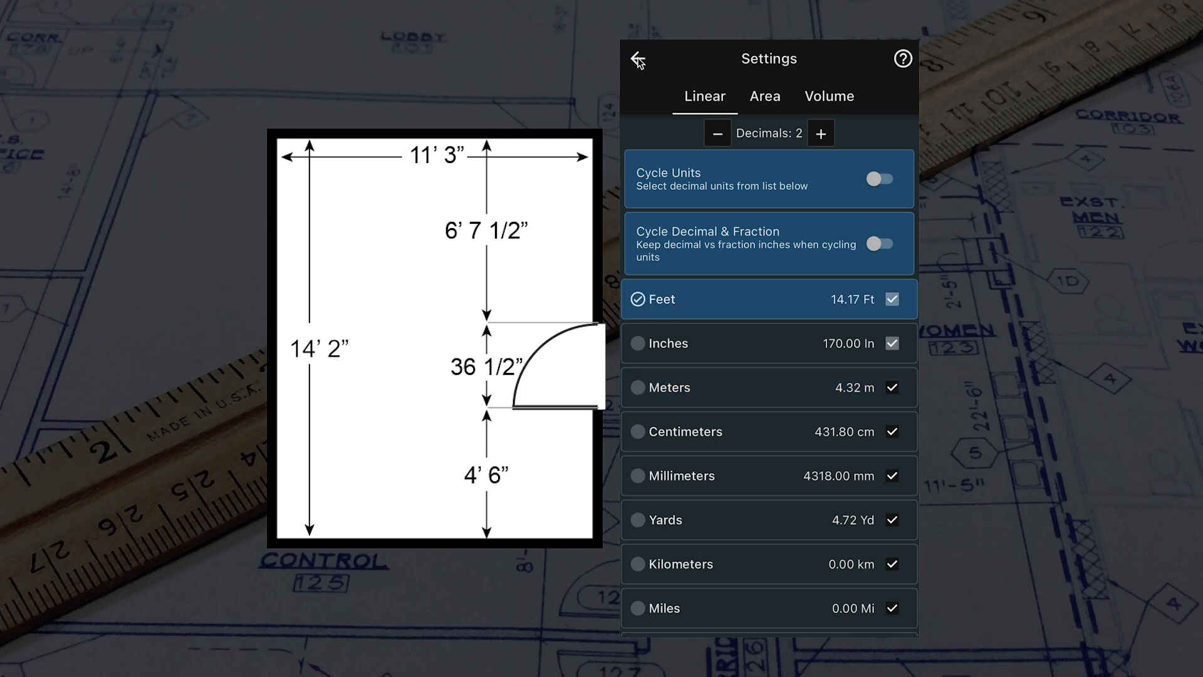
click(636, 60)
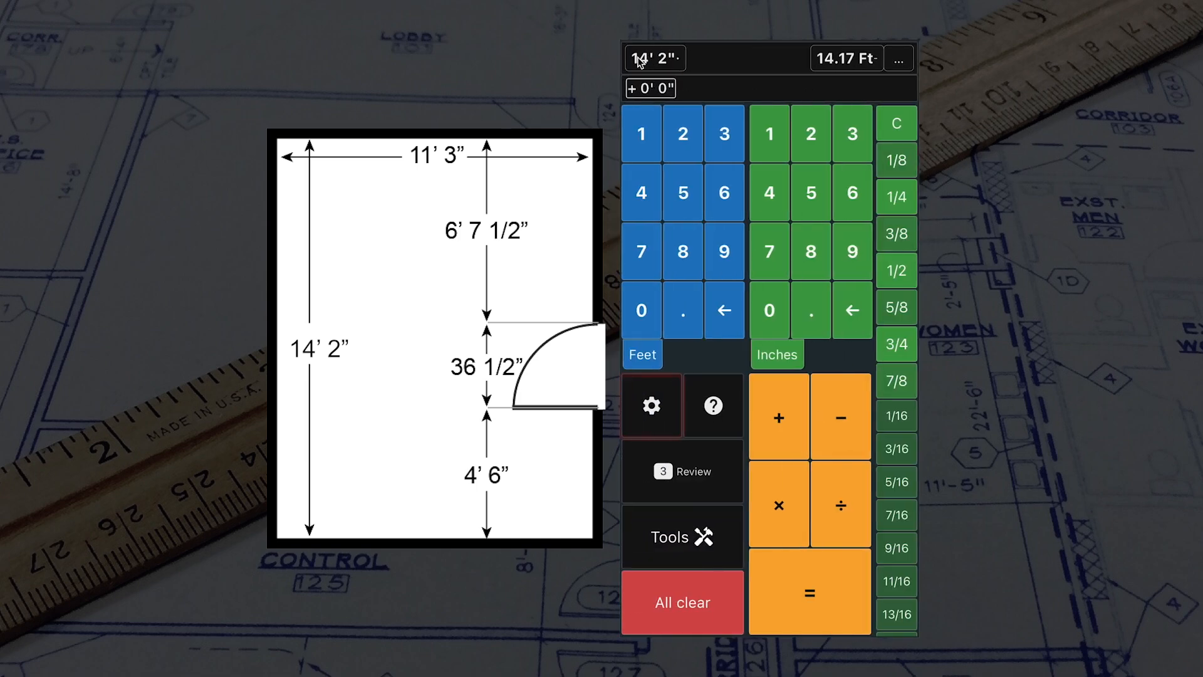
click(652, 406)
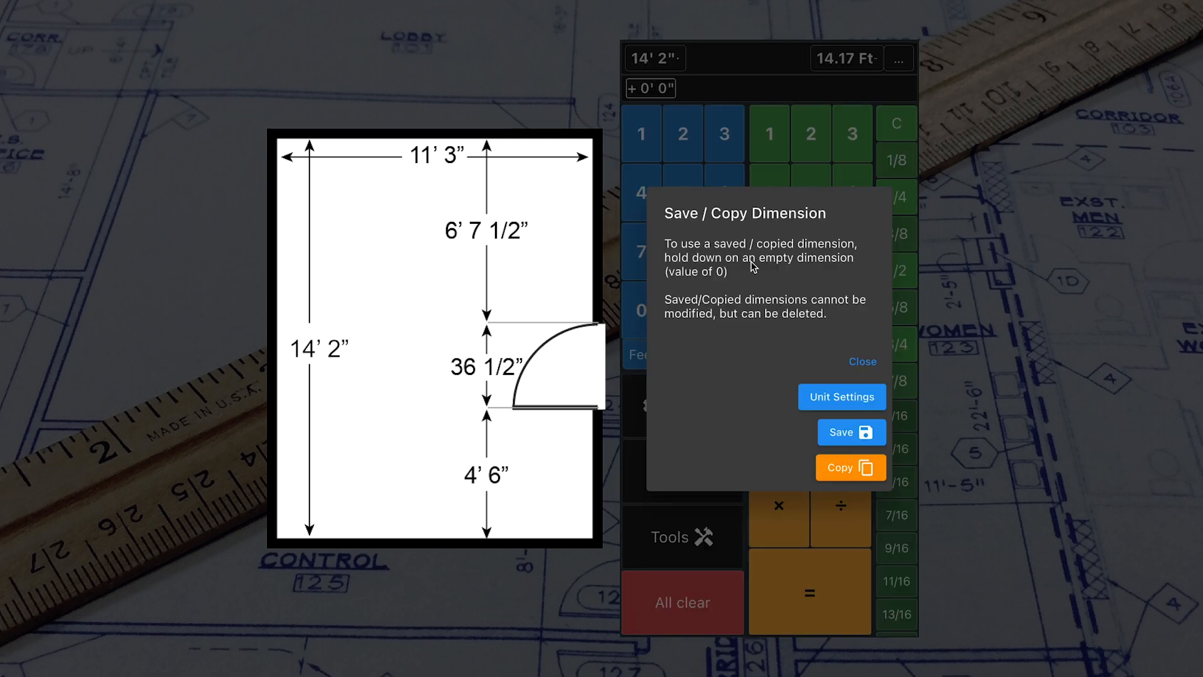
click(850, 468)
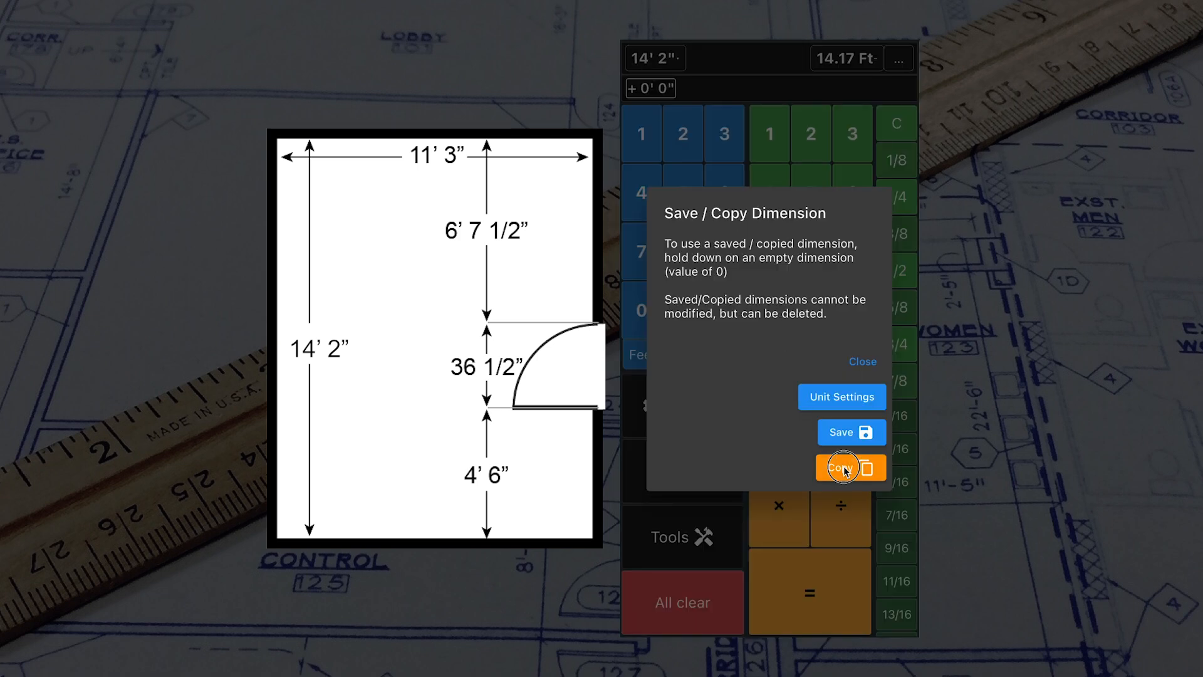
click(849, 467)
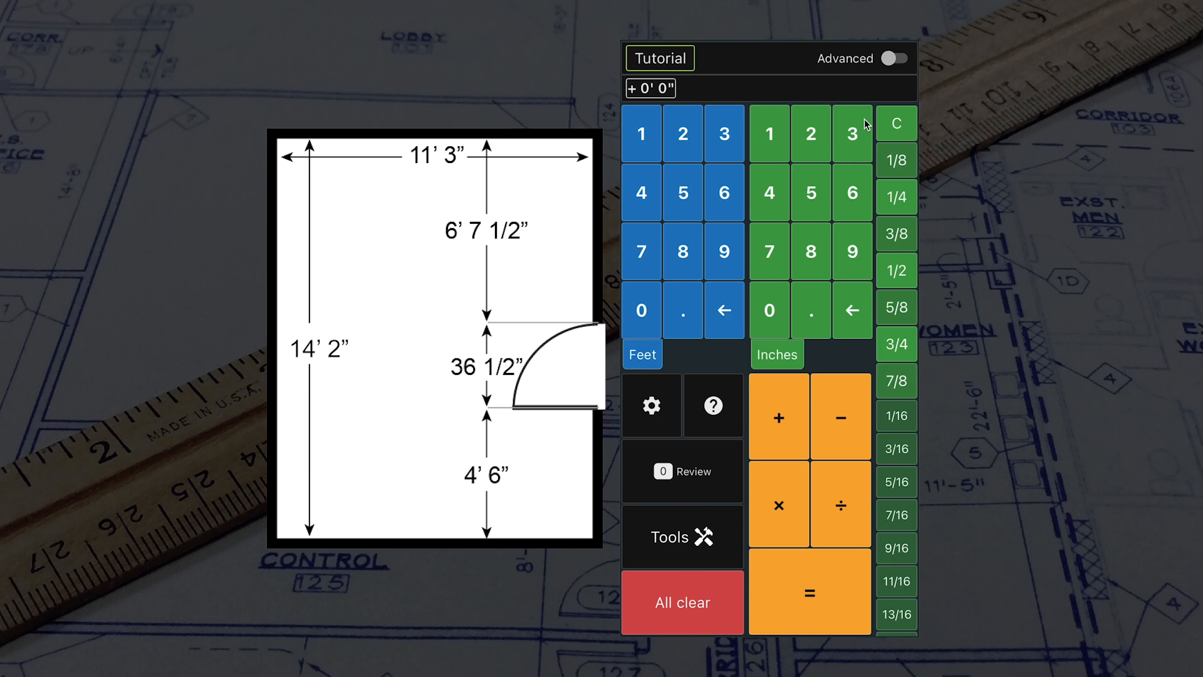
mouse_move(900, 62)
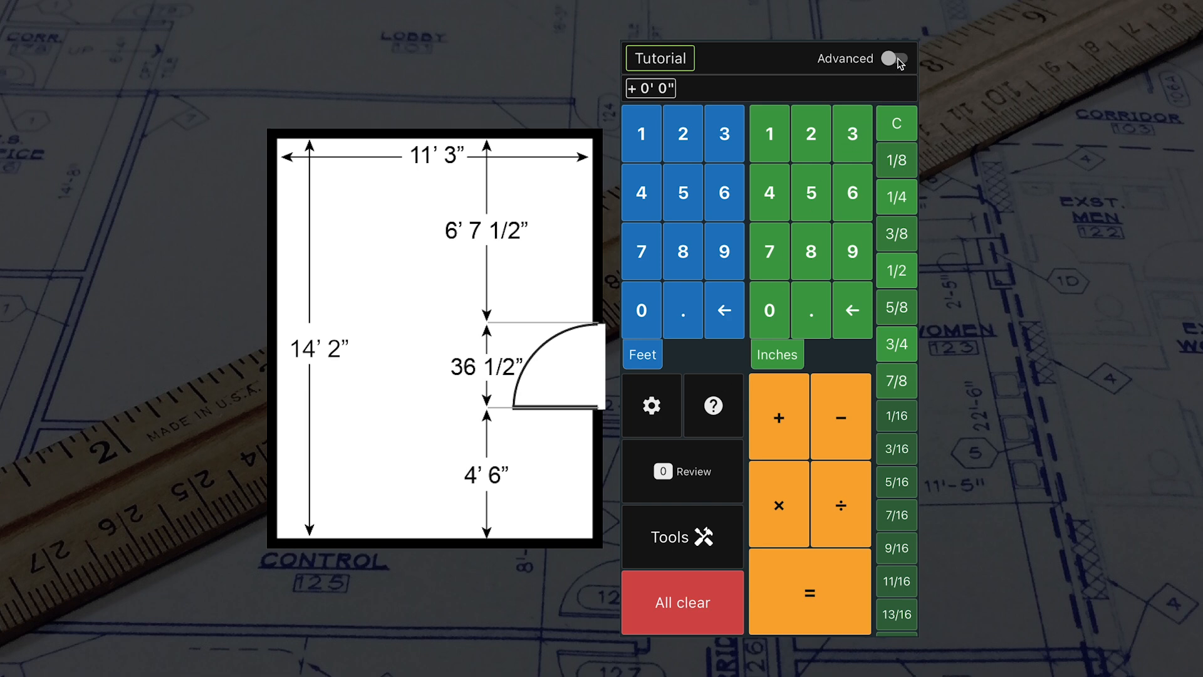
Turn on Advanced mode, try metre entry and return length units to feet and inches.
click(893, 58)
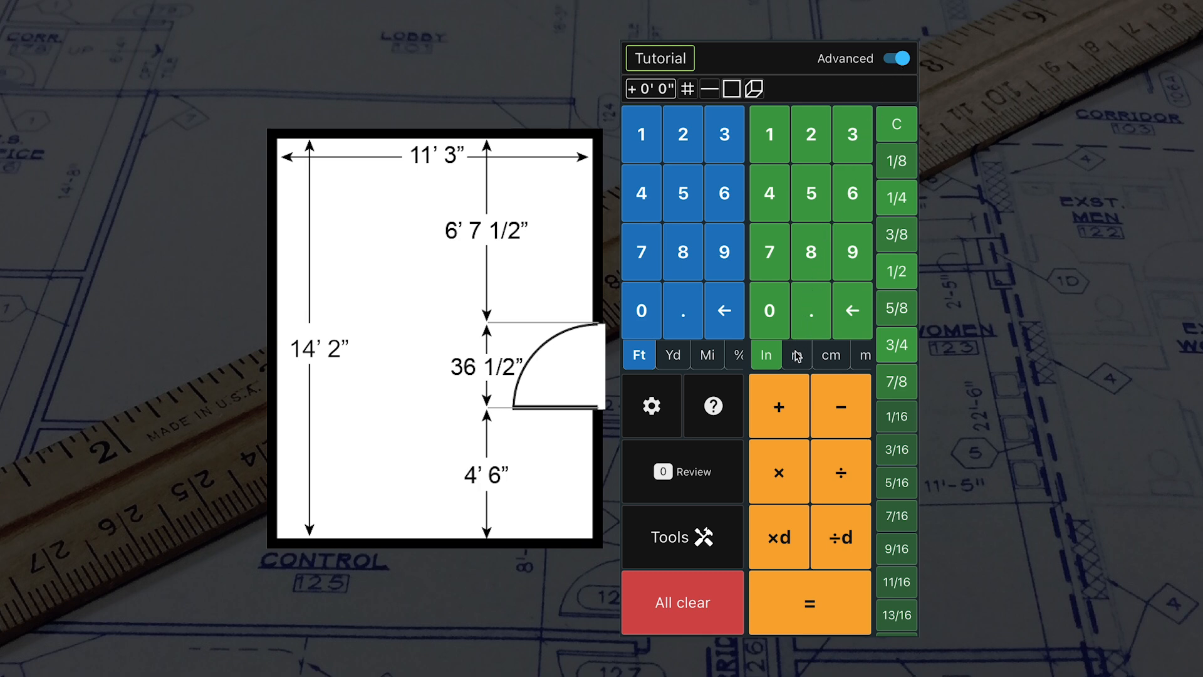
click(797, 354)
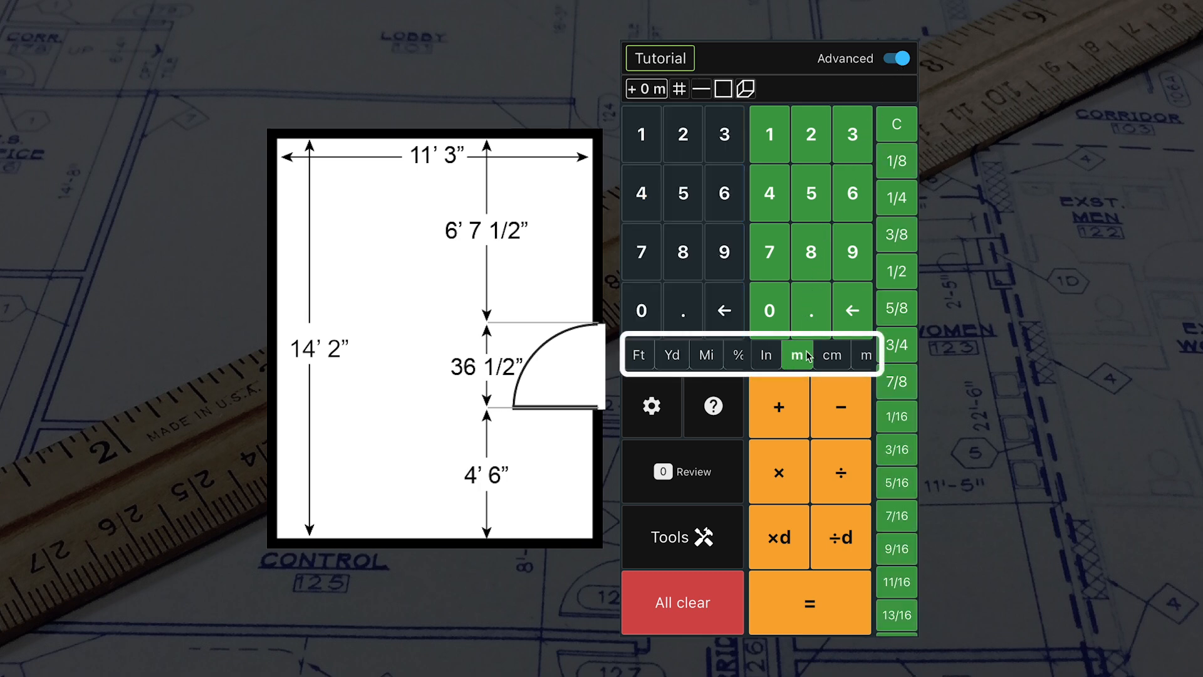
click(831, 355)
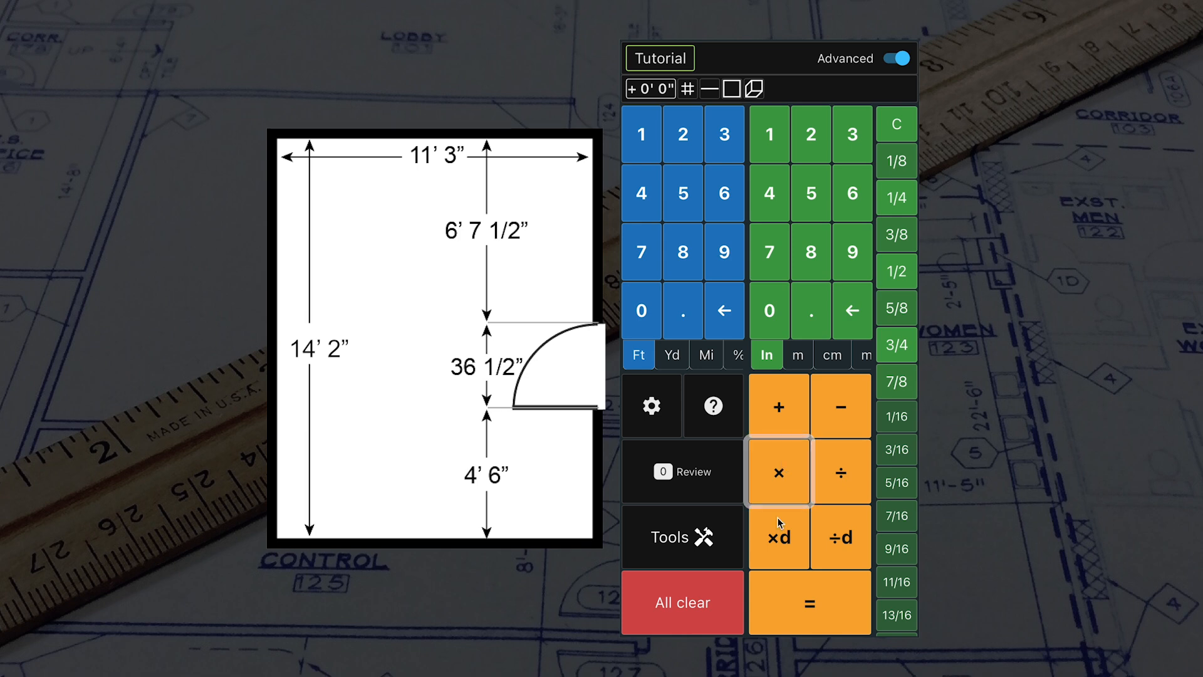
Set Ft on the left keypad and In on the right, reviewing the × and ÷ keys.
click(777, 536)
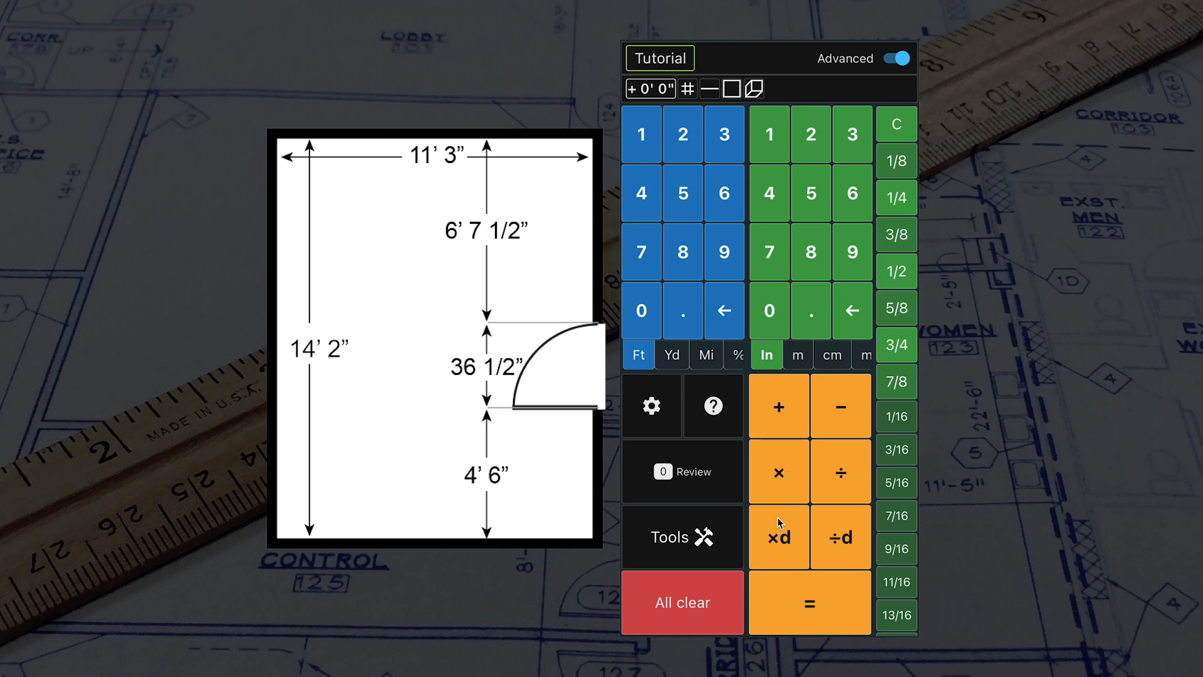
click(839, 473)
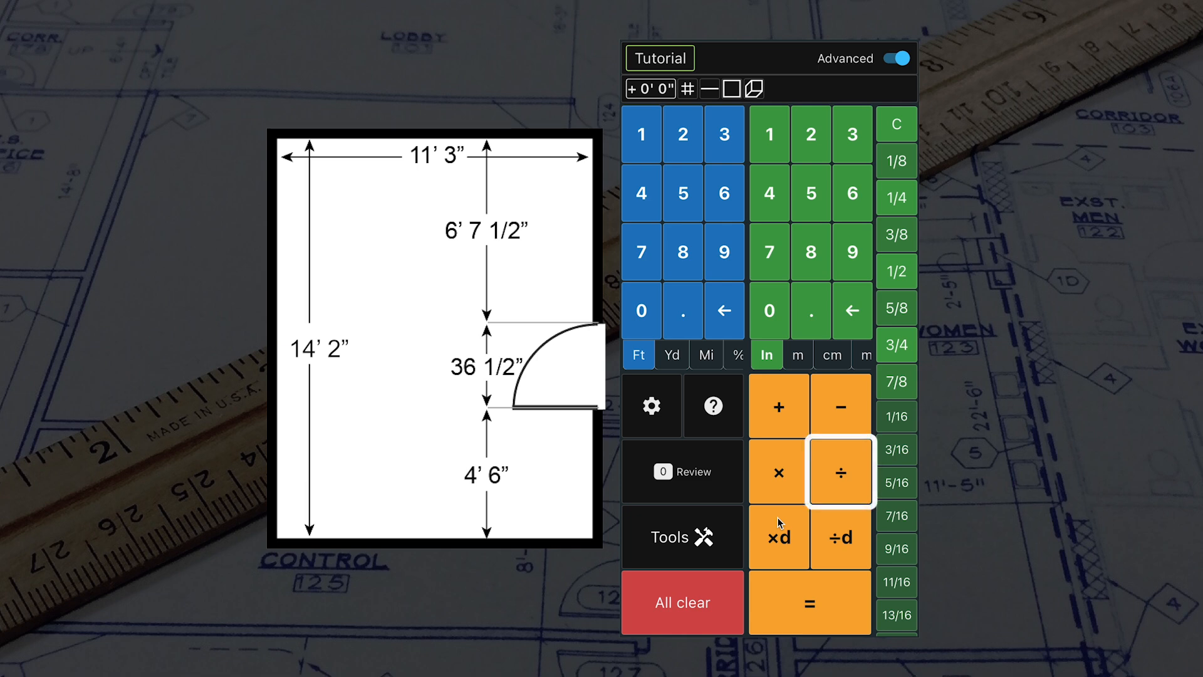
click(840, 536)
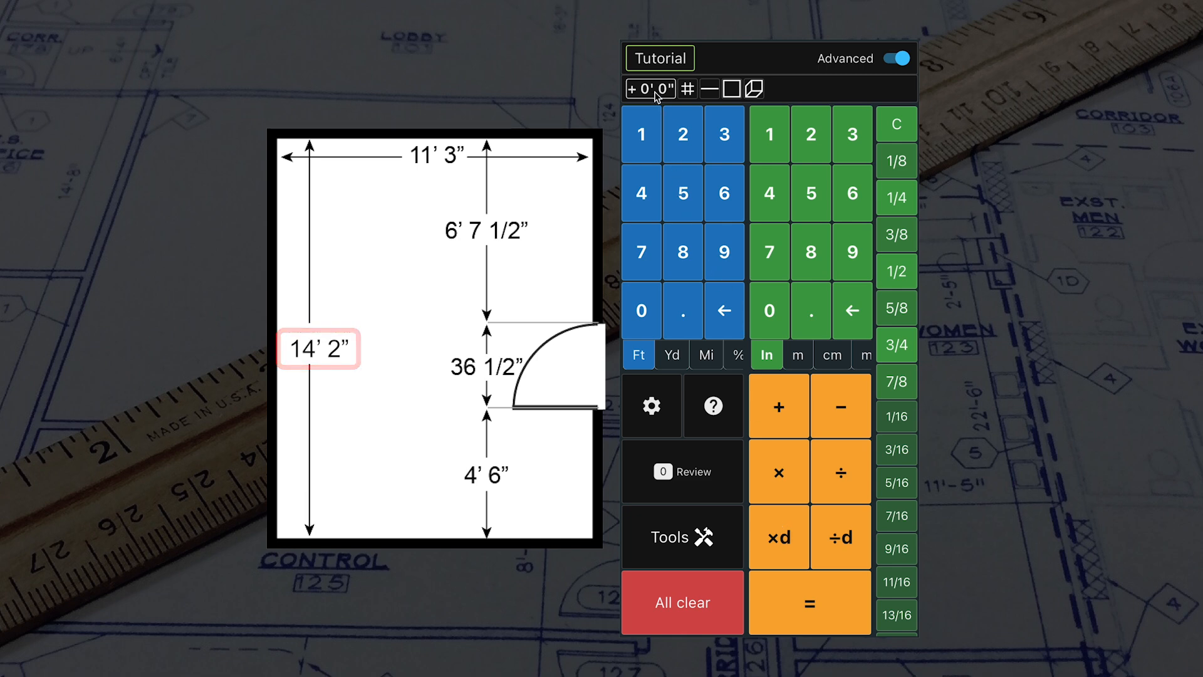
Multiply 14' 2" by 11' 3" for a room area of 159.38 sq ft.
click(317, 349)
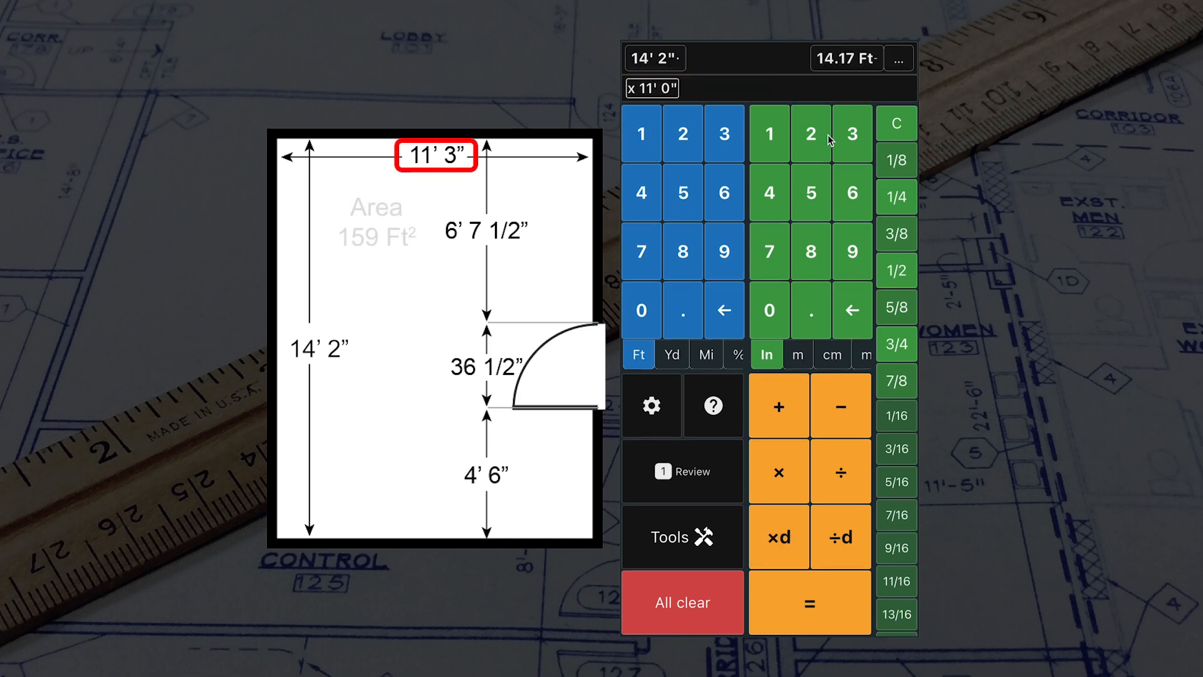
click(810, 603)
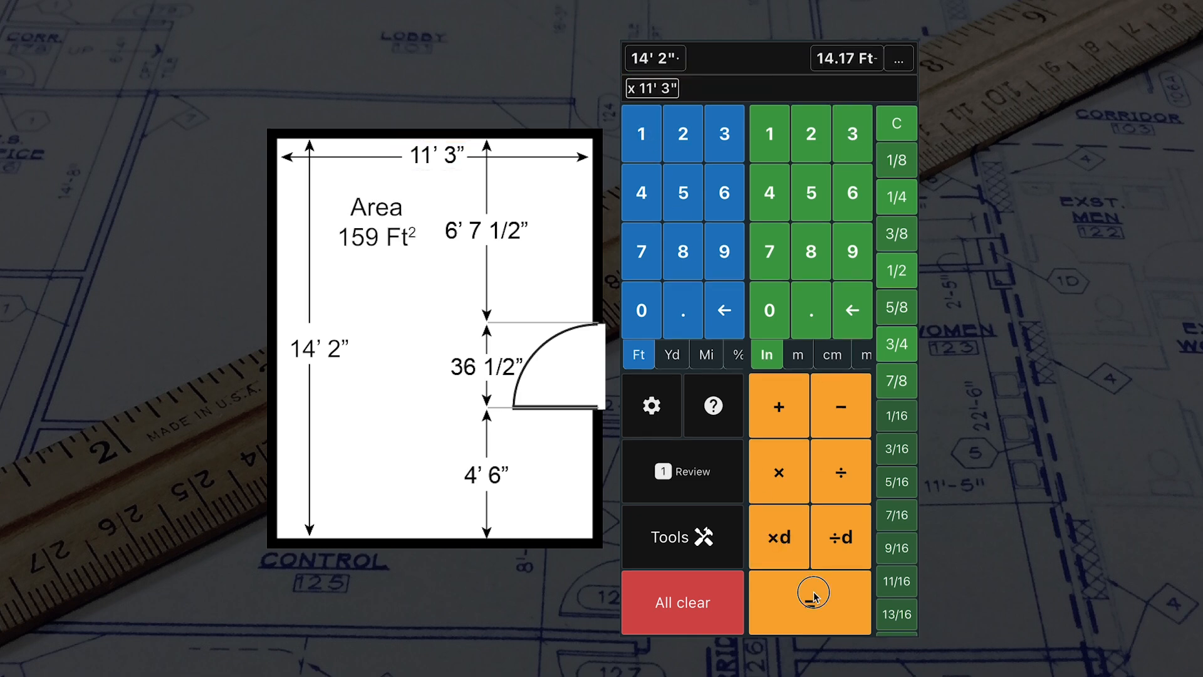
click(808, 600)
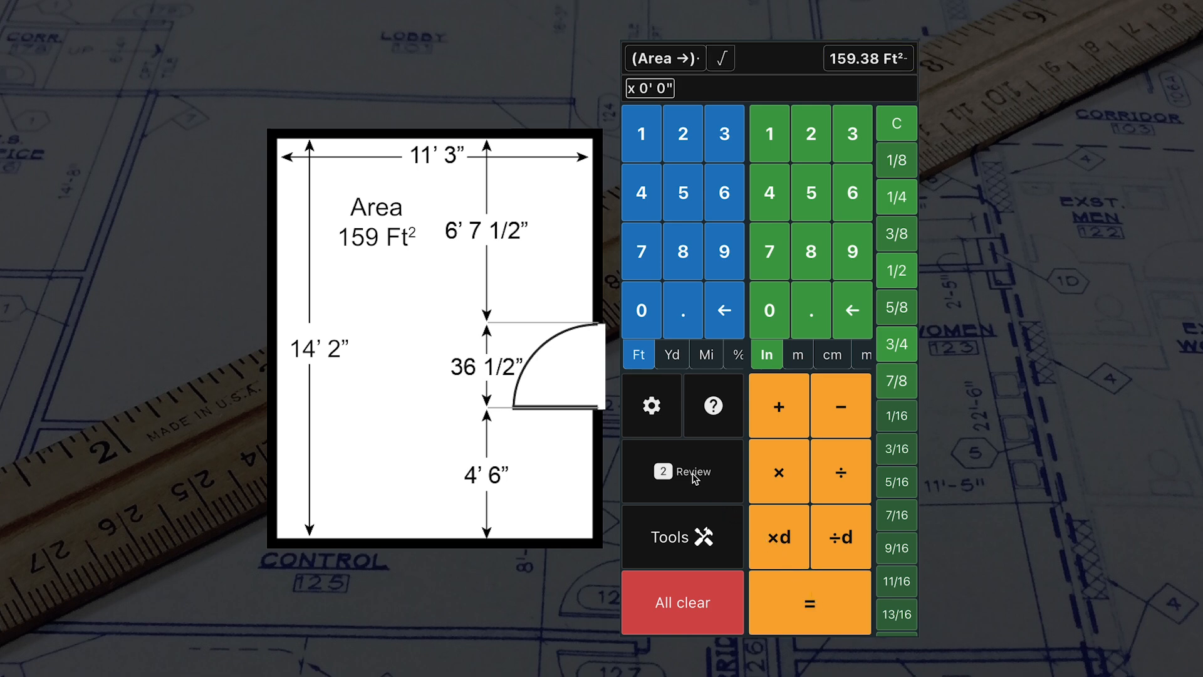
Divide 14' 2" by 2 to get 7' 1", then clear to 0' 0".
click(683, 471)
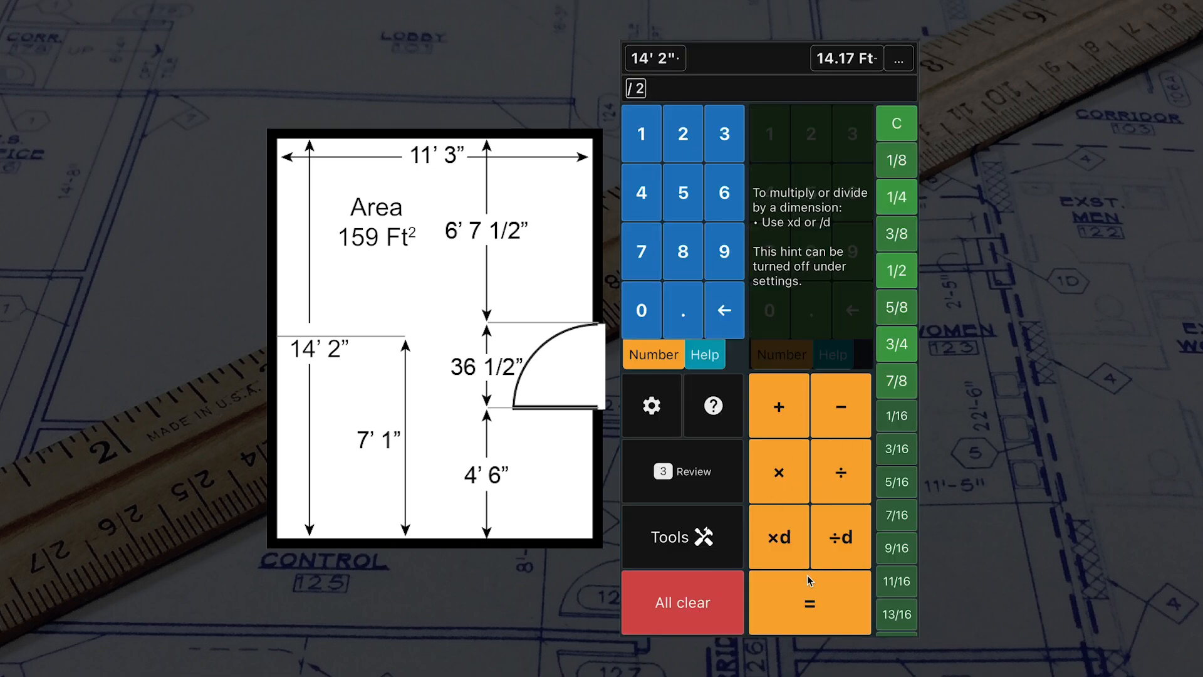
click(808, 601)
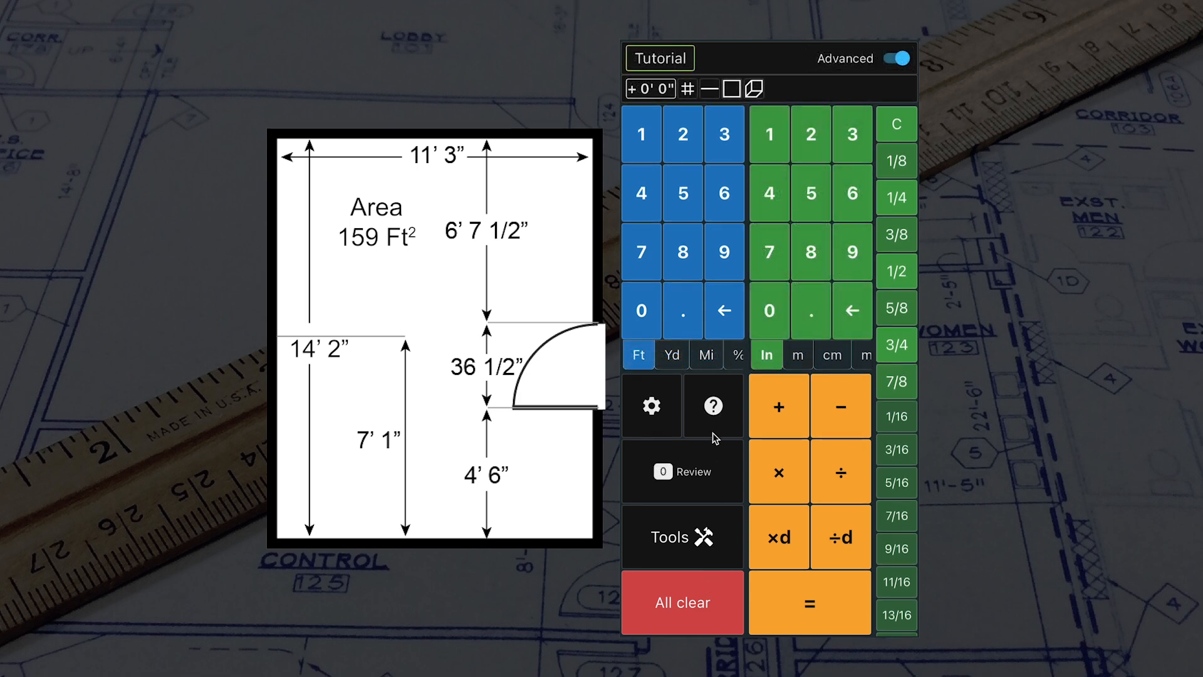
click(711, 405)
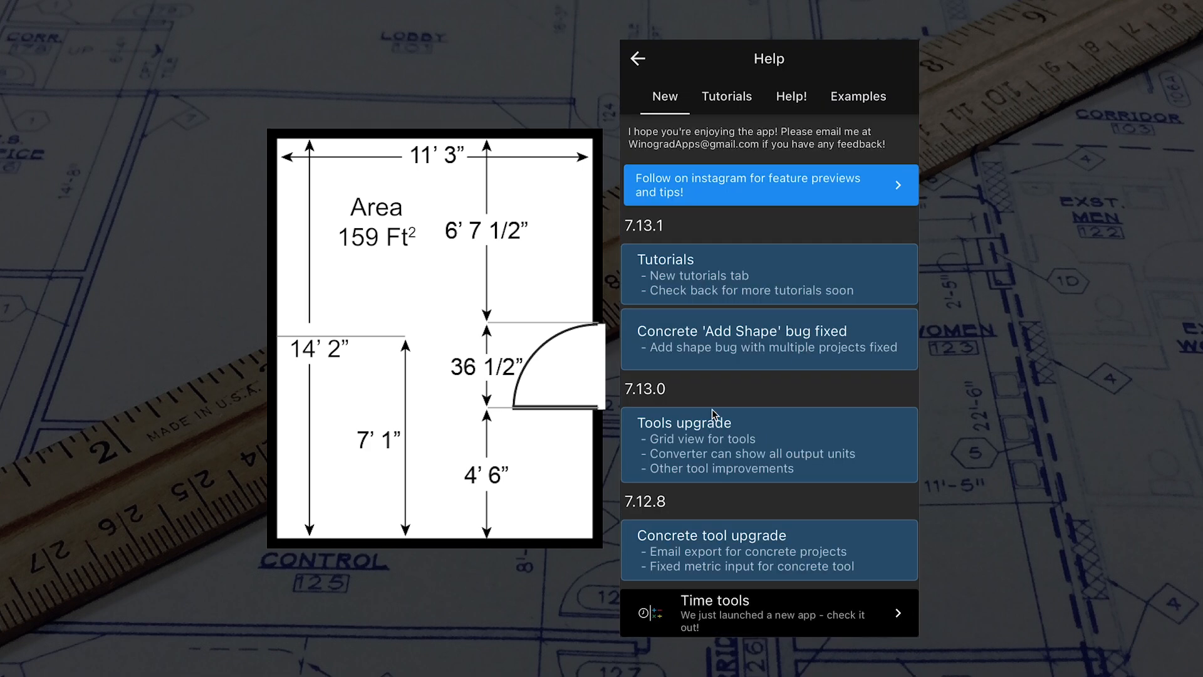
mouse_move(753, 196)
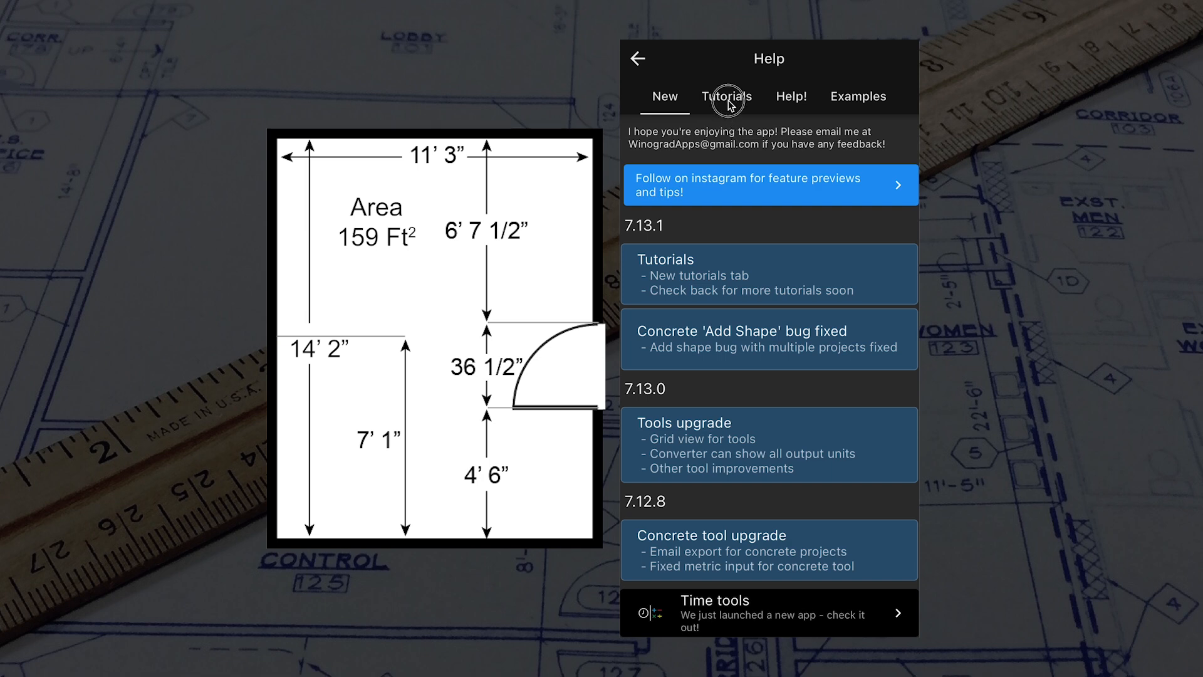
click(725, 96)
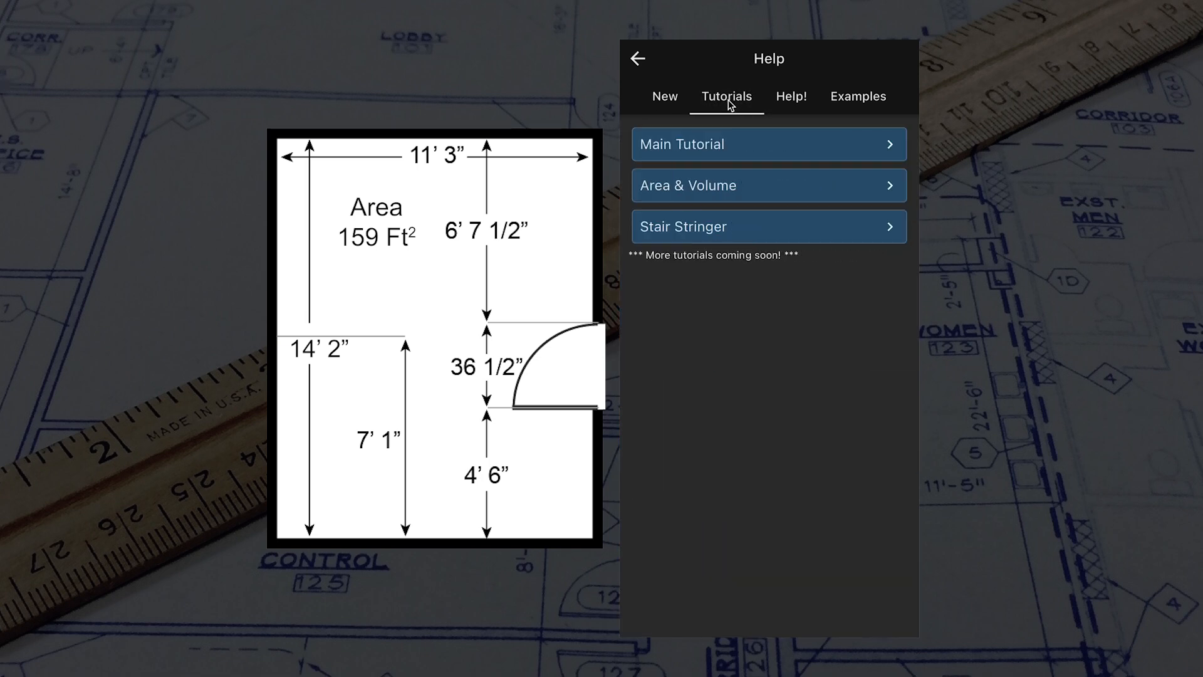
click(791, 97)
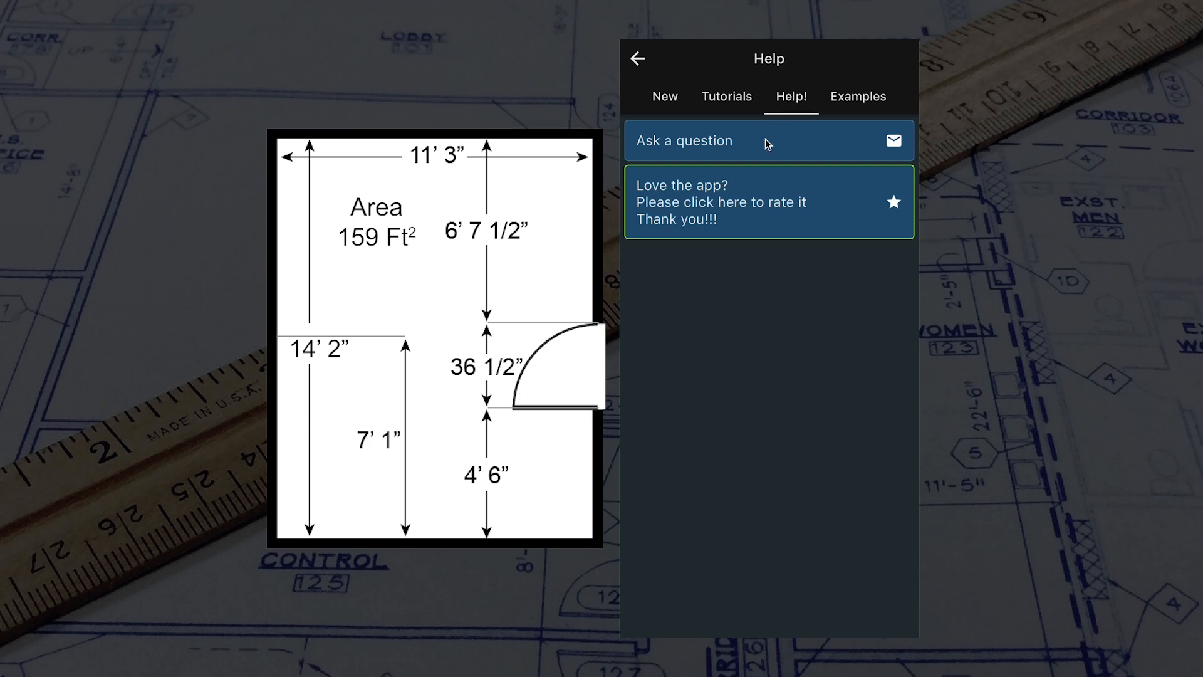
mouse_move(773, 190)
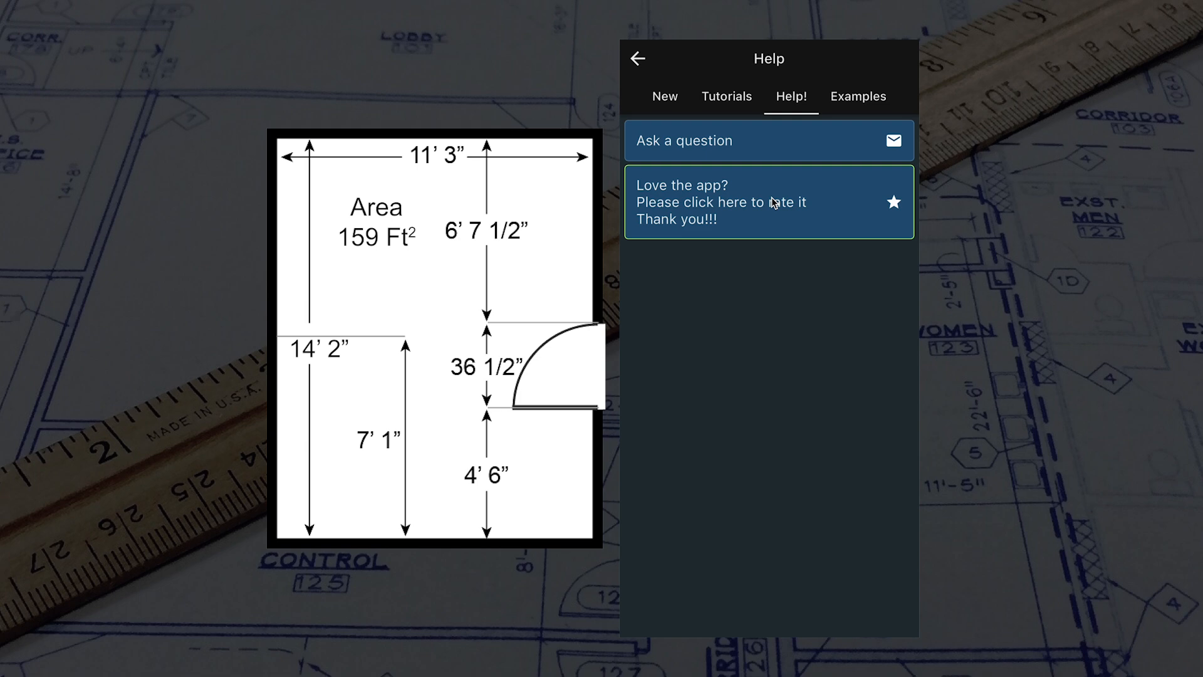
mouse_move(757, 185)
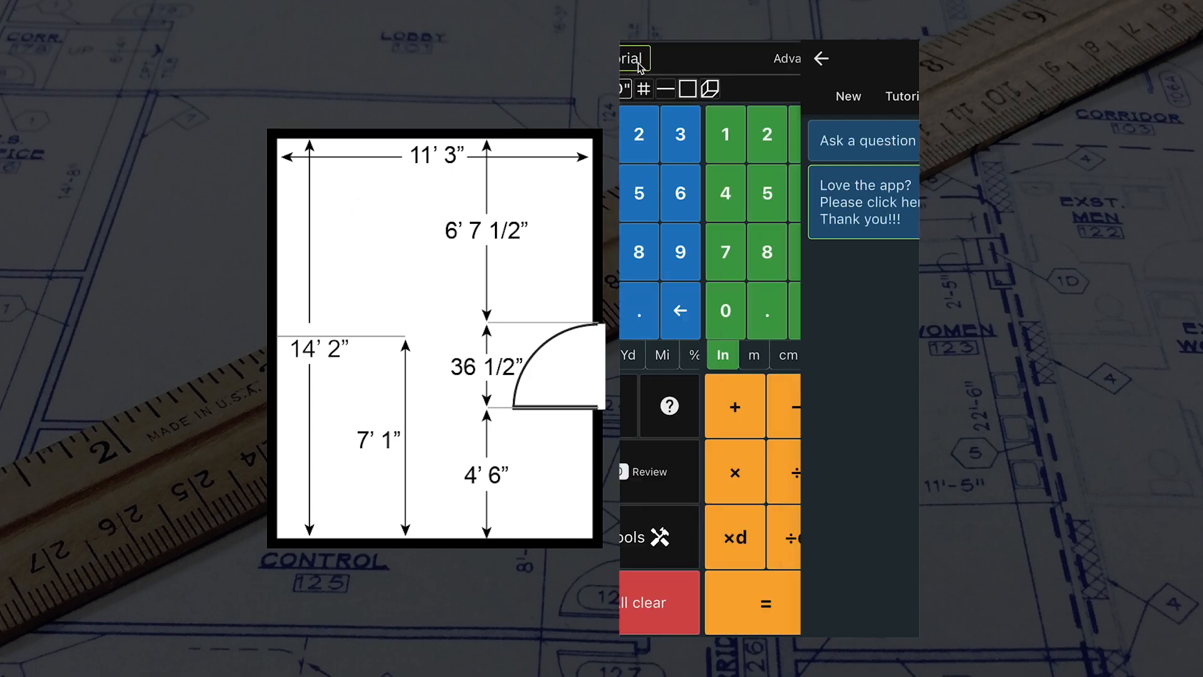
click(895, 59)
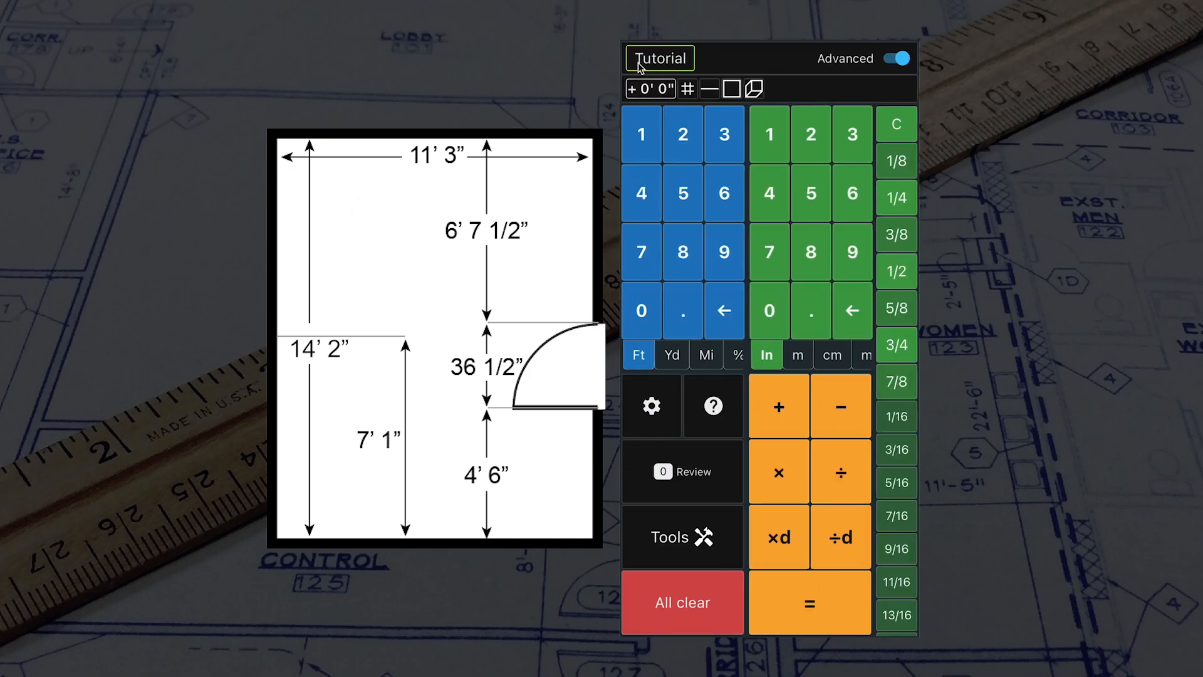